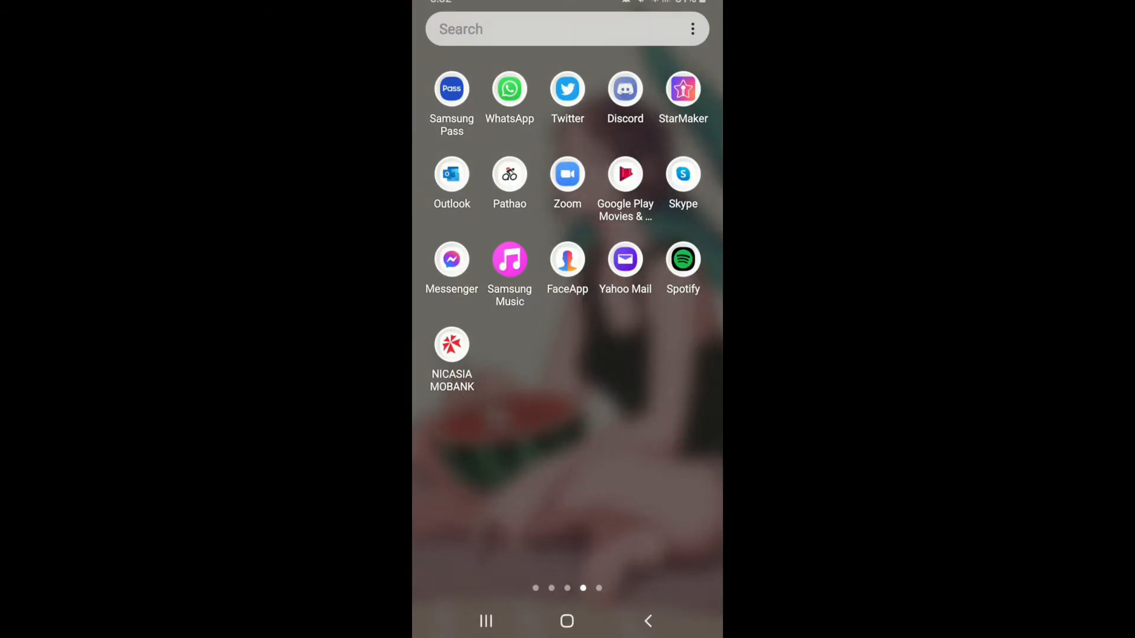
- Launch Telegram from the home screen to reach the chat list
{"action": "left_click", "coordinate": [566, 620]}
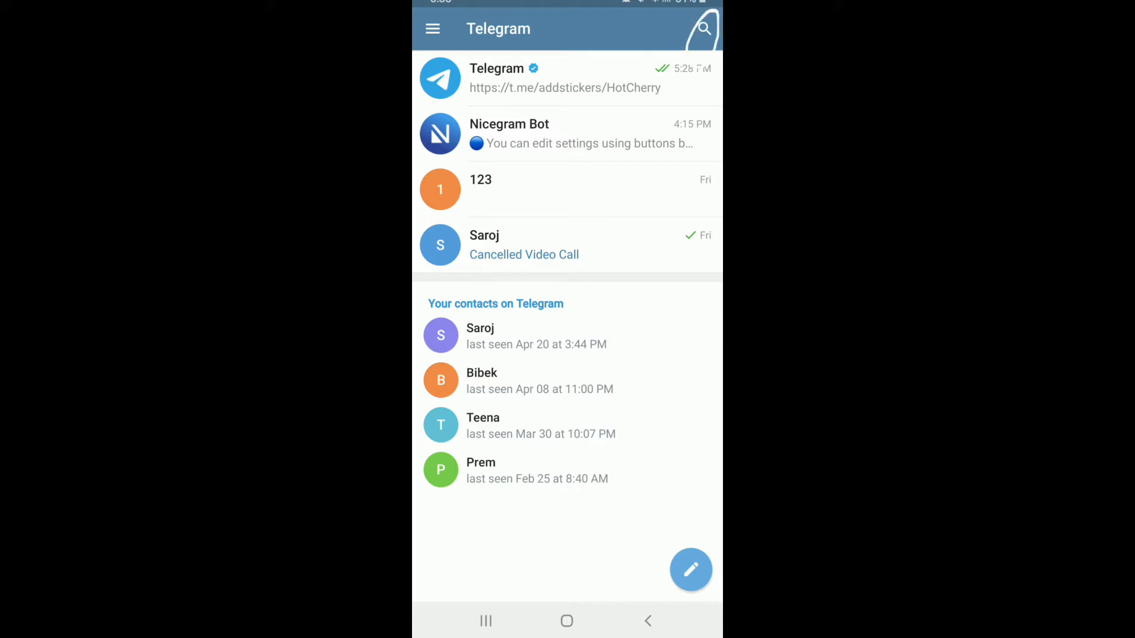
- Search for 'sticker downloader' and enter the first Sticker Downloader bot's chat
{"action": "left_click", "coordinate": [701, 29]}
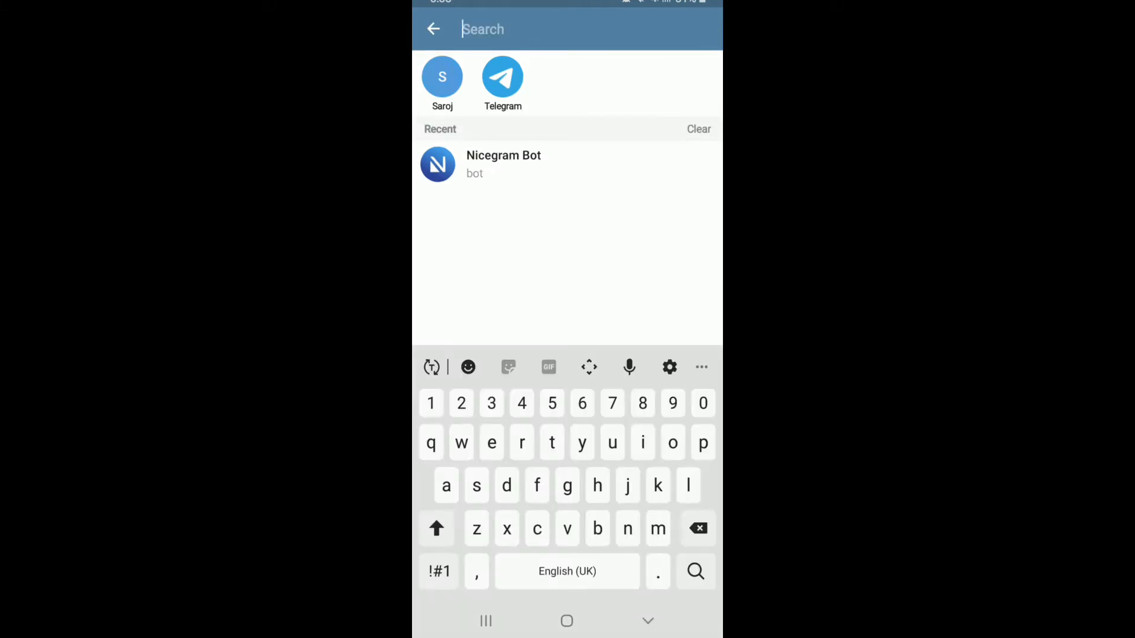
{"action": "type", "text": "sticker downloader"}
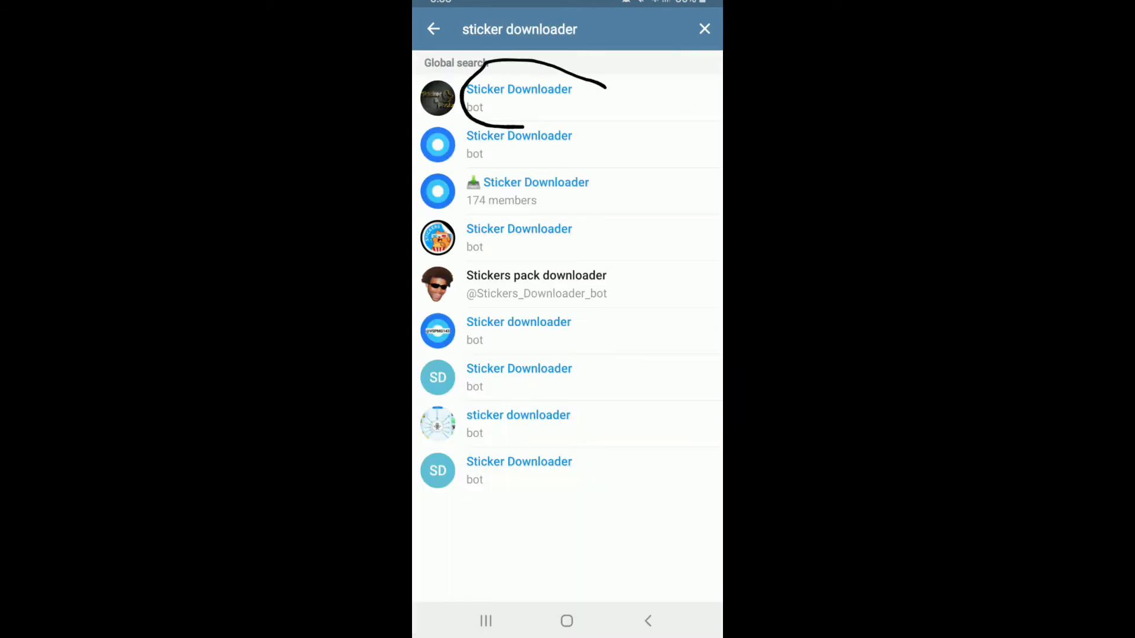
{"action": "left_click", "coordinate": [519, 98]}
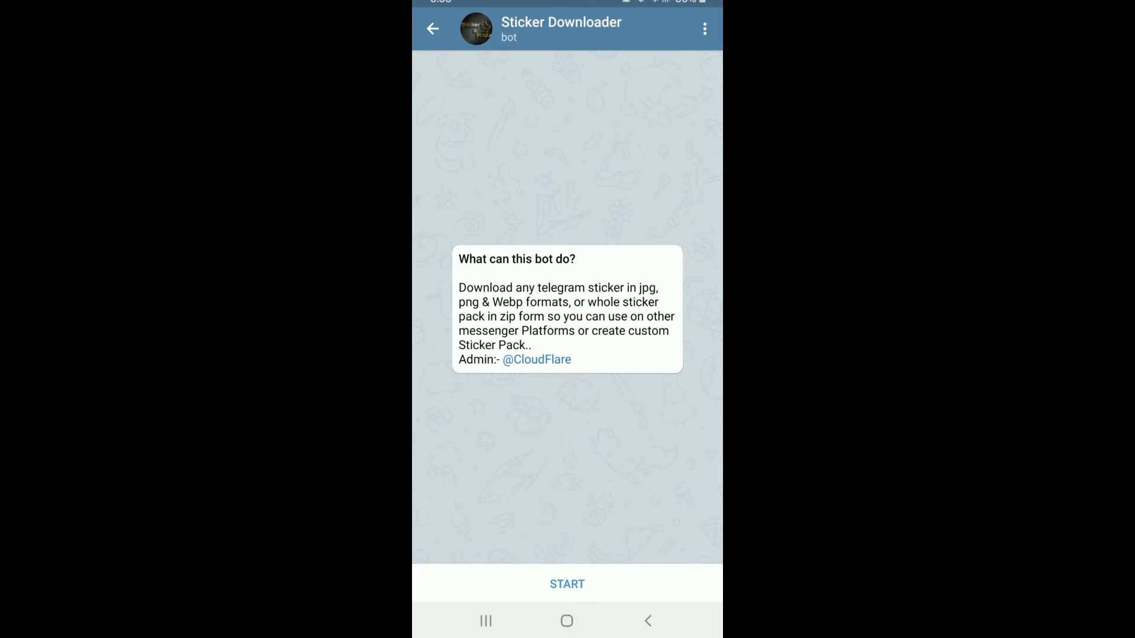
- Start the Sticker Downloader bot, send Settings, and return to the chat list
{"action": "left_click", "coordinate": [566, 583]}
{"action": "type", "text": "Settings"}
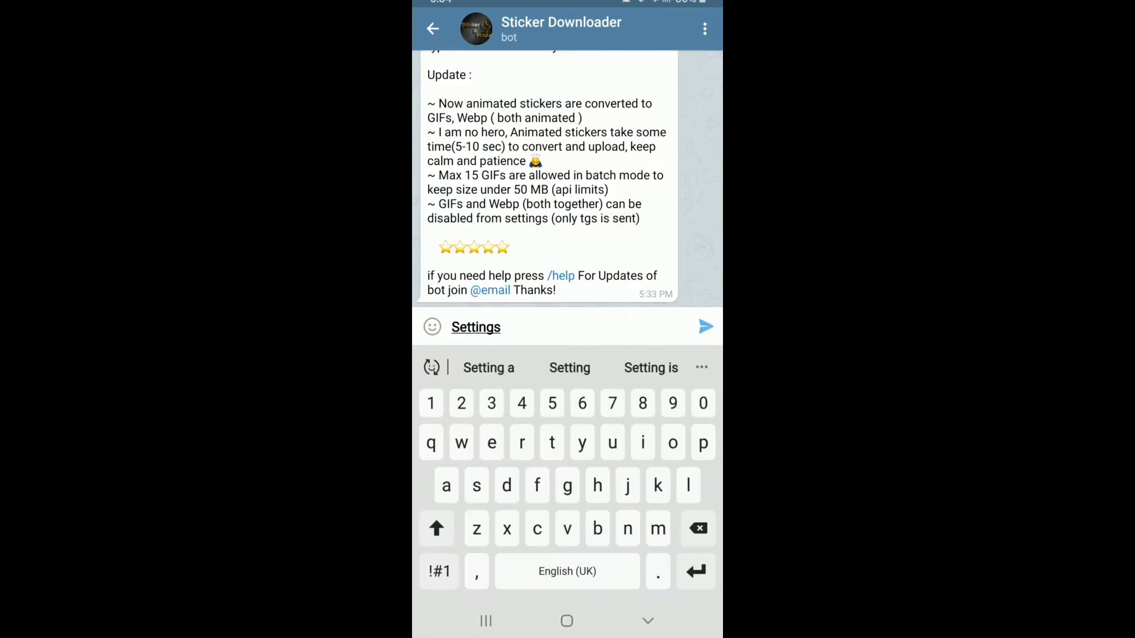
{"action": "left_click", "coordinate": [705, 326]}
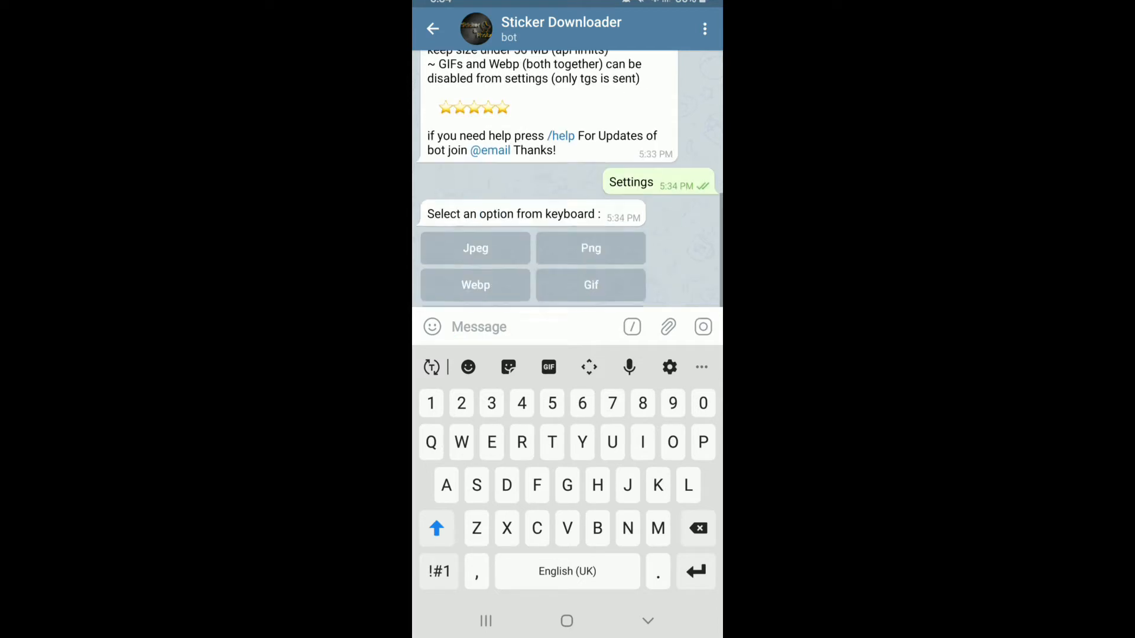
{"action": "scroll", "scroll_direction": "up", "scroll_amount": 3}
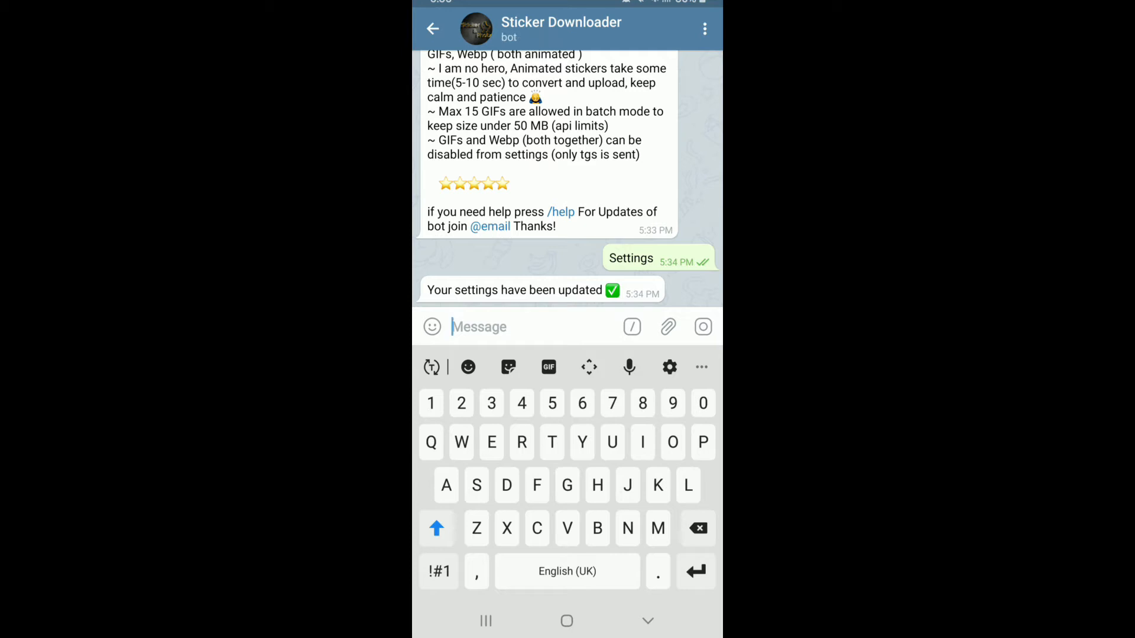
{"action": "left_click", "coordinate": [432, 28]}
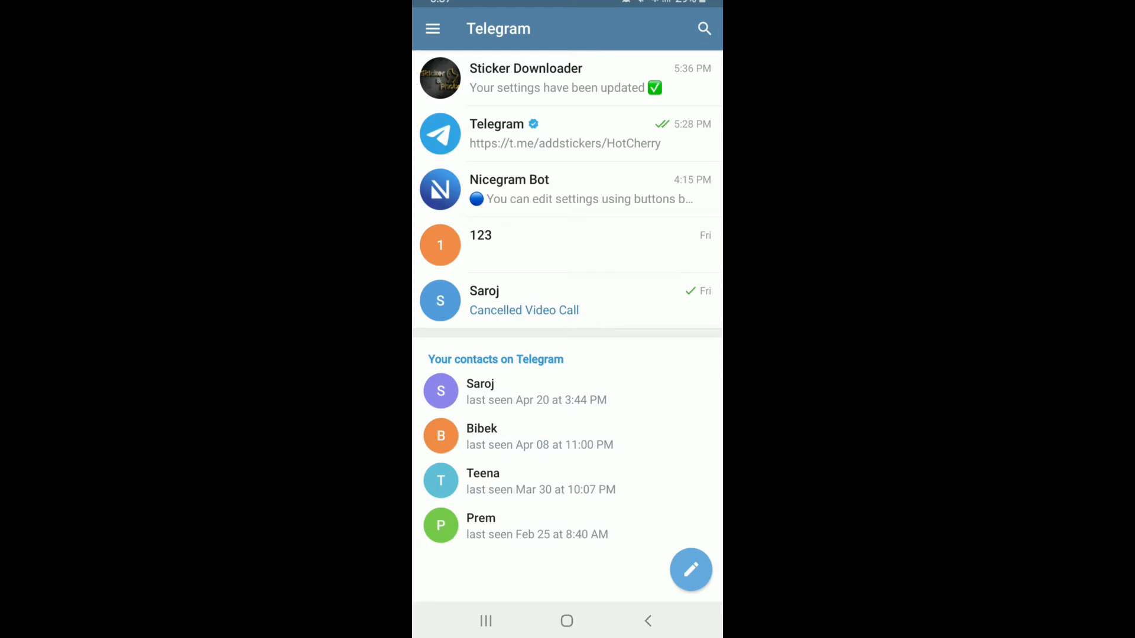
- Reach Stickers and Masks through the main menu, Settings and Chat Settings
{"action": "left_click", "coordinate": [432, 28]}
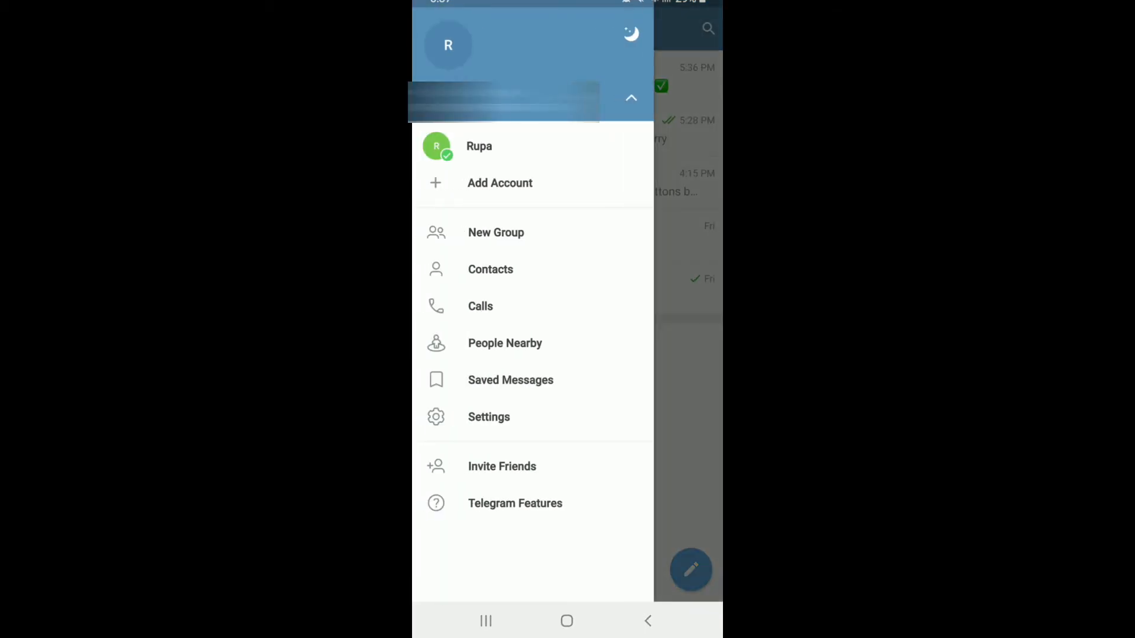
{"action": "left_click", "coordinate": [488, 417]}
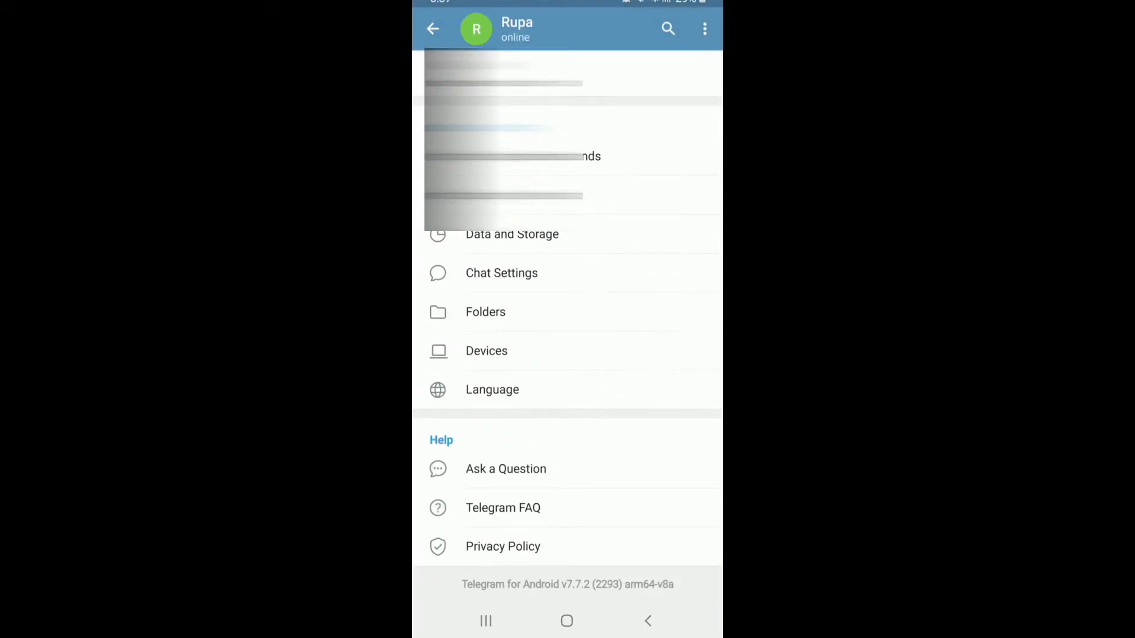
{"action": "left_click", "coordinate": [502, 273]}
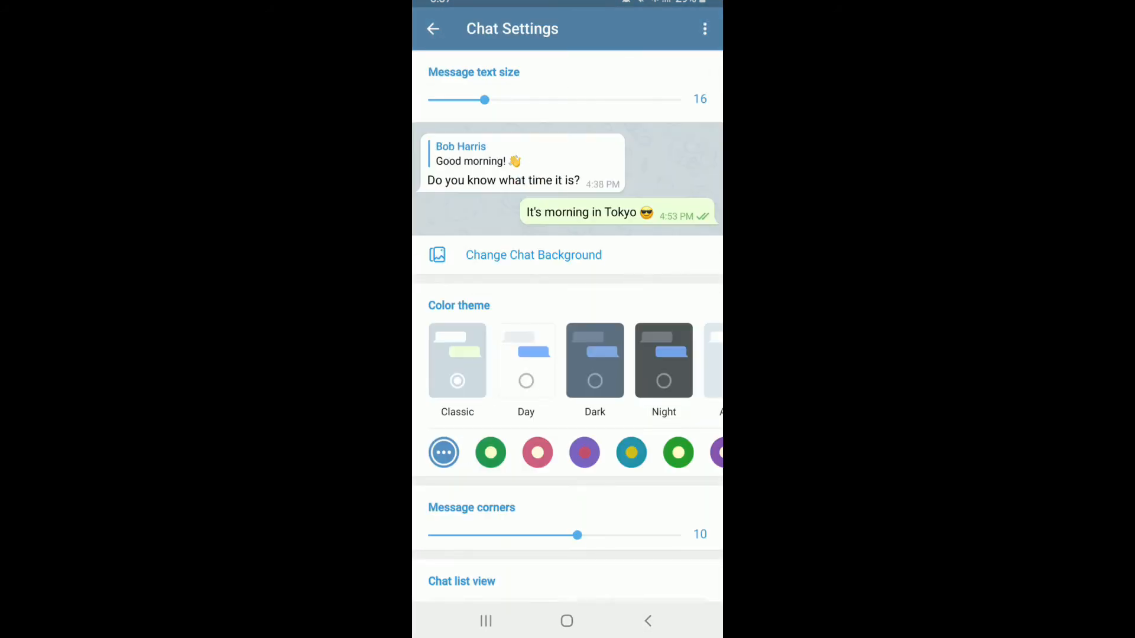
{"action": "scroll", "scroll_direction": "down", "scroll_amount": 3}
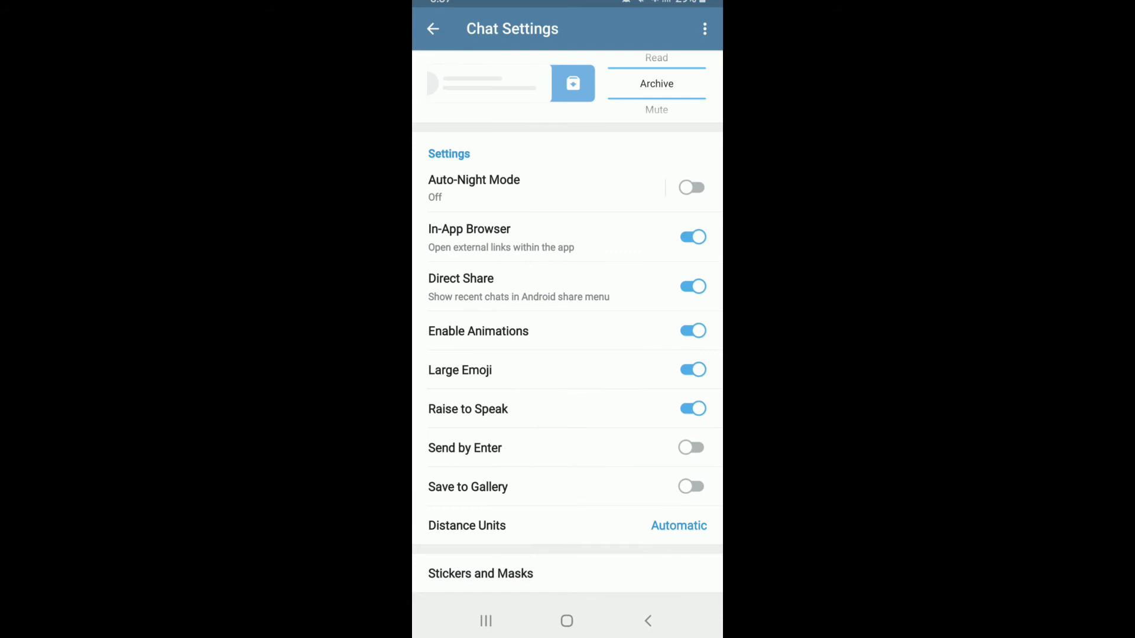
{"action": "left_click", "coordinate": [480, 573]}
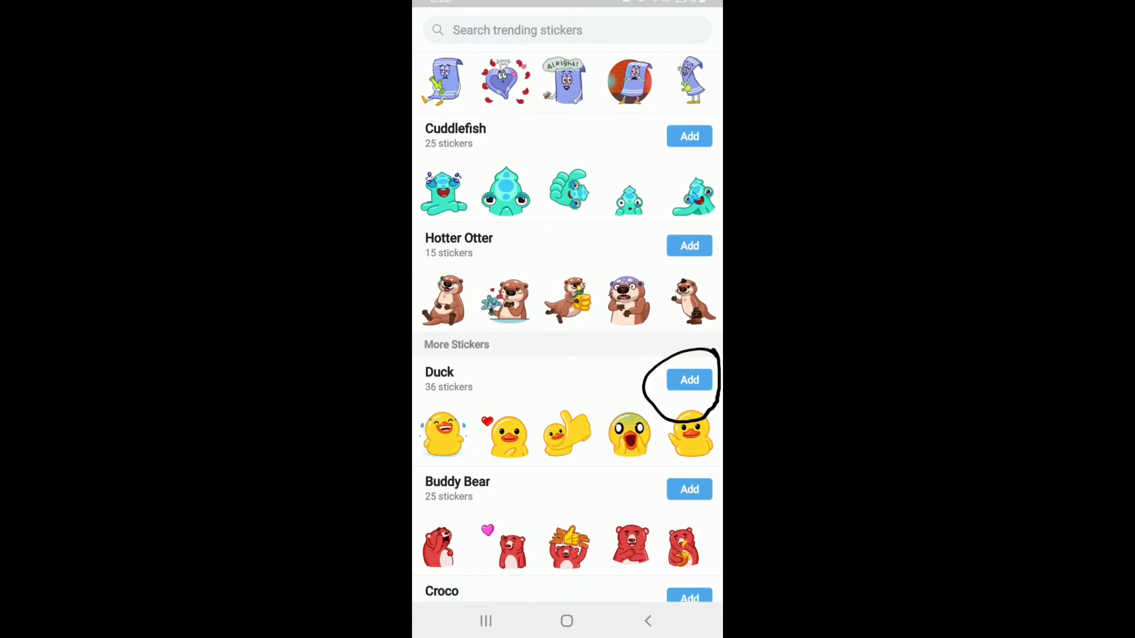
- Add the Duck pack from the trending sticker sets
{"action": "left_click", "coordinate": [690, 379]}
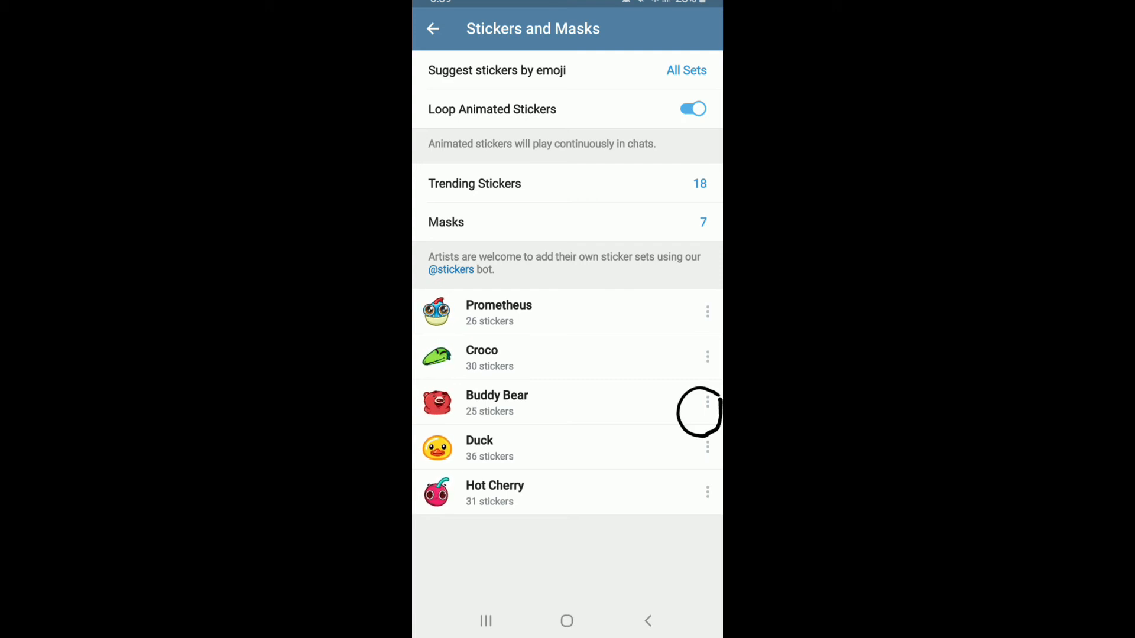
- Show the action menu for the installed Buddy Bear sticker pack
{"action": "left_click", "coordinate": [707, 403]}
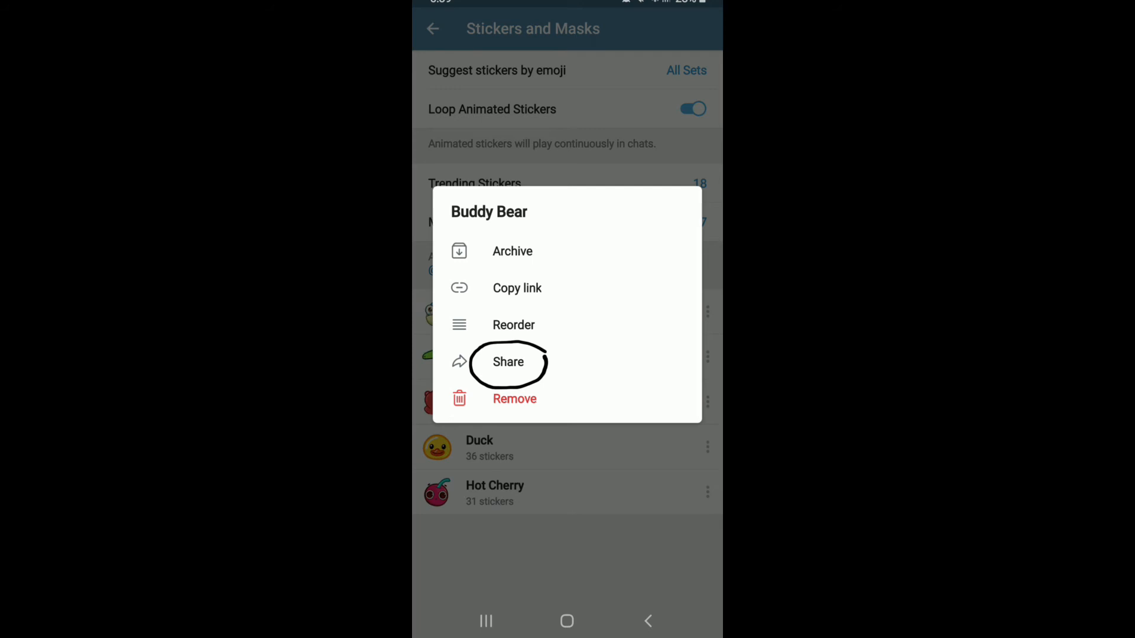
- Share the Buddy Bear pack link to Bijay's WhatsApp chat via the Android share sheet
{"action": "left_click", "coordinate": [509, 362]}
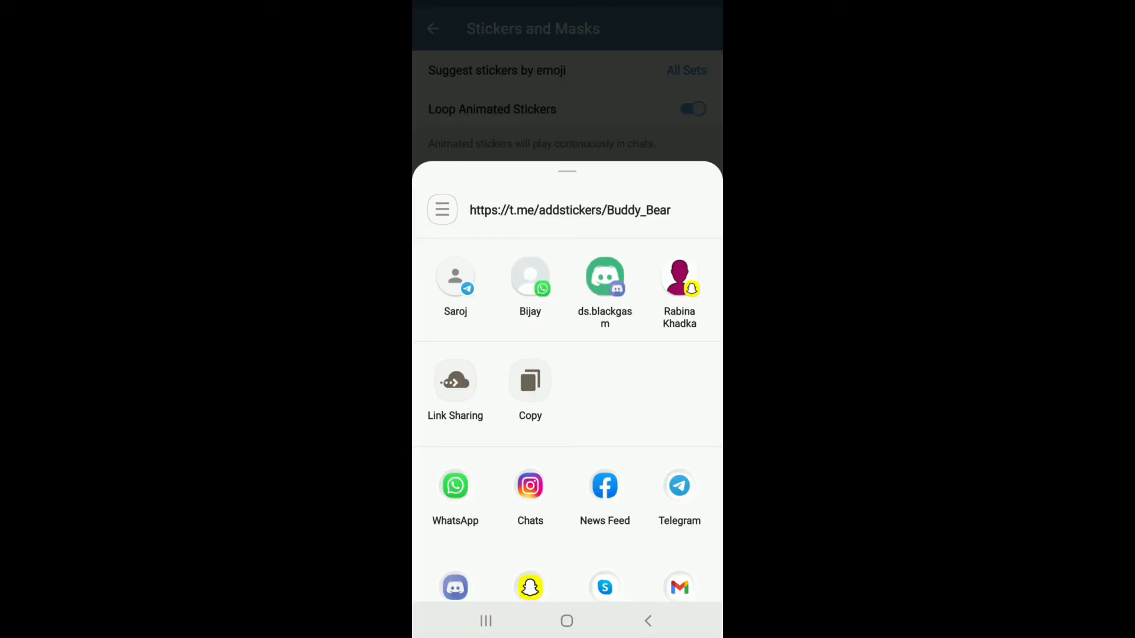
{"action": "left_click", "coordinate": [455, 486]}
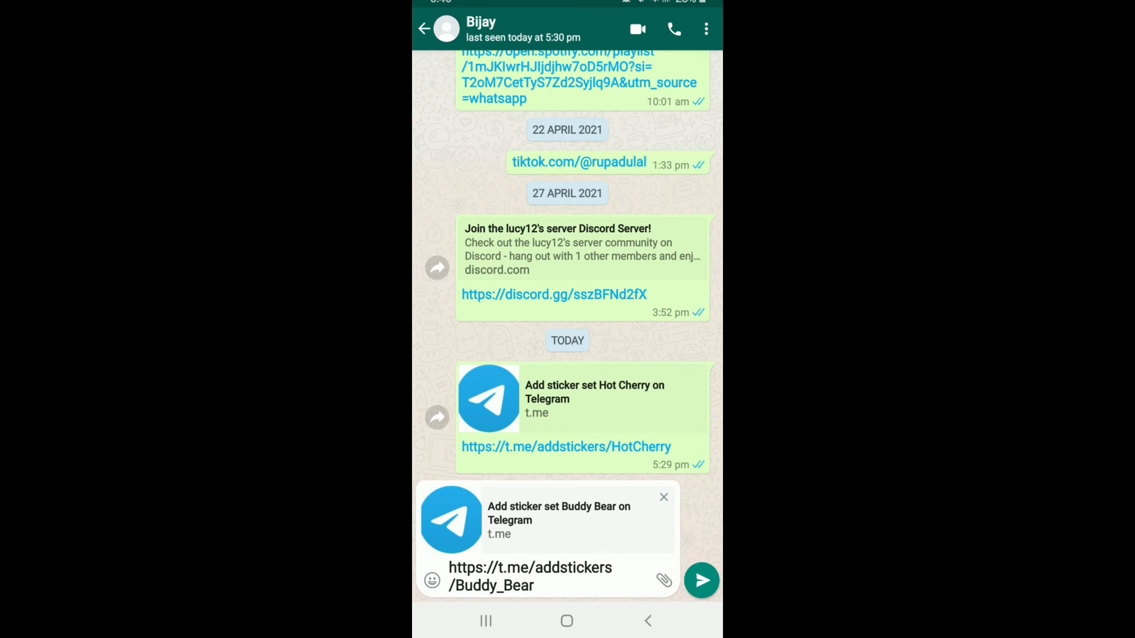
- Send the t.me/addstickers link in Bijay's chat and follow it to the Add Stickers page
{"action": "left_click", "coordinate": [701, 579]}
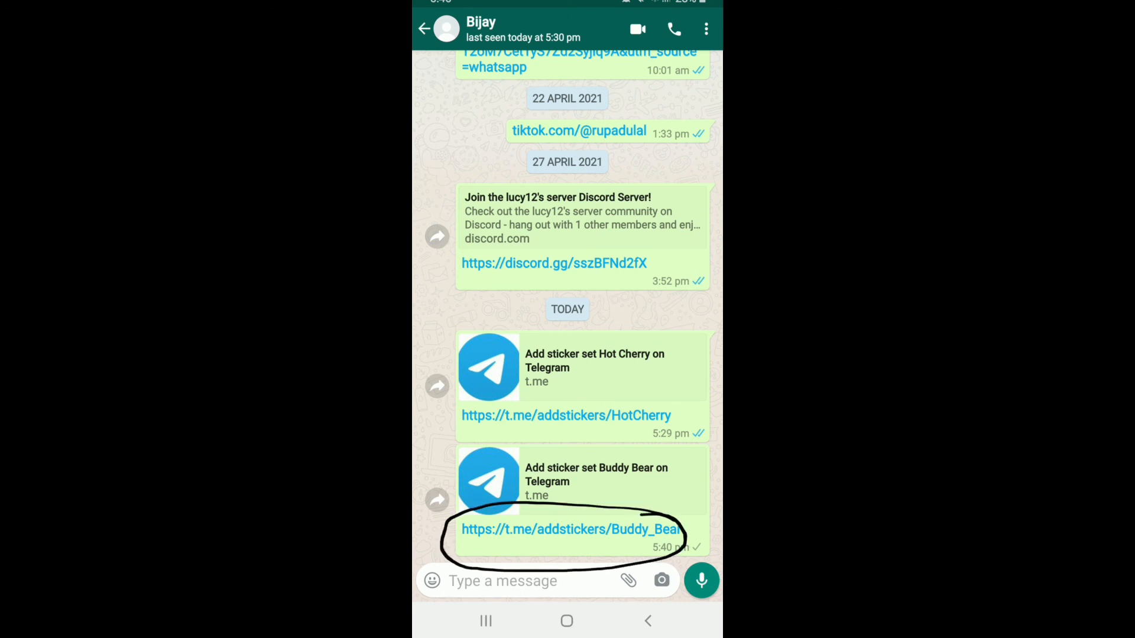
{"action": "left_click", "coordinate": [566, 415]}
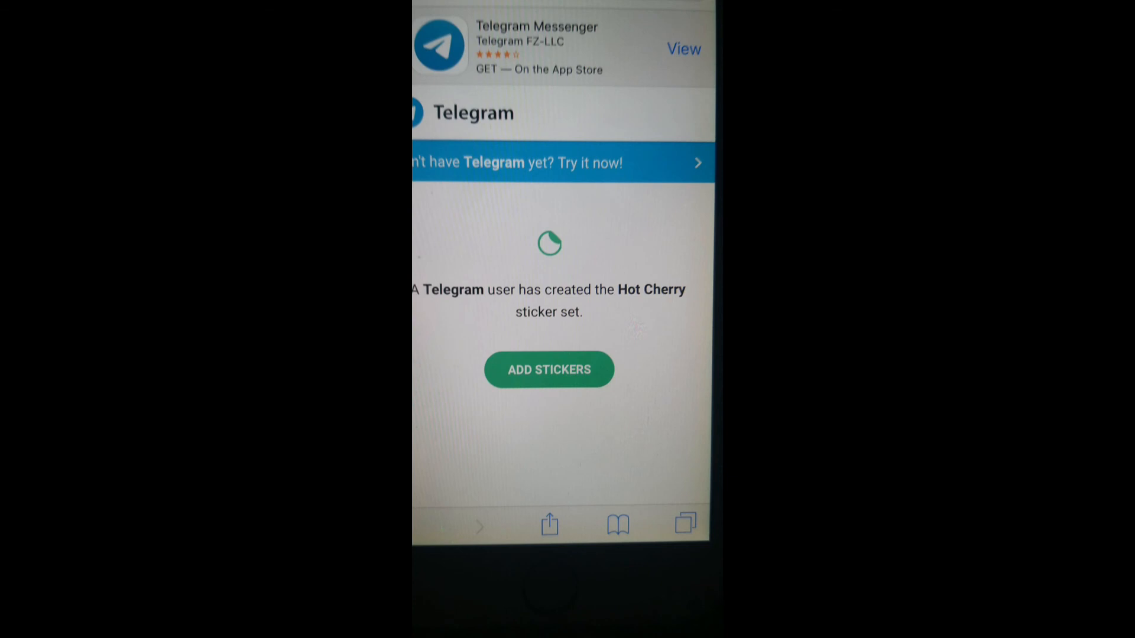